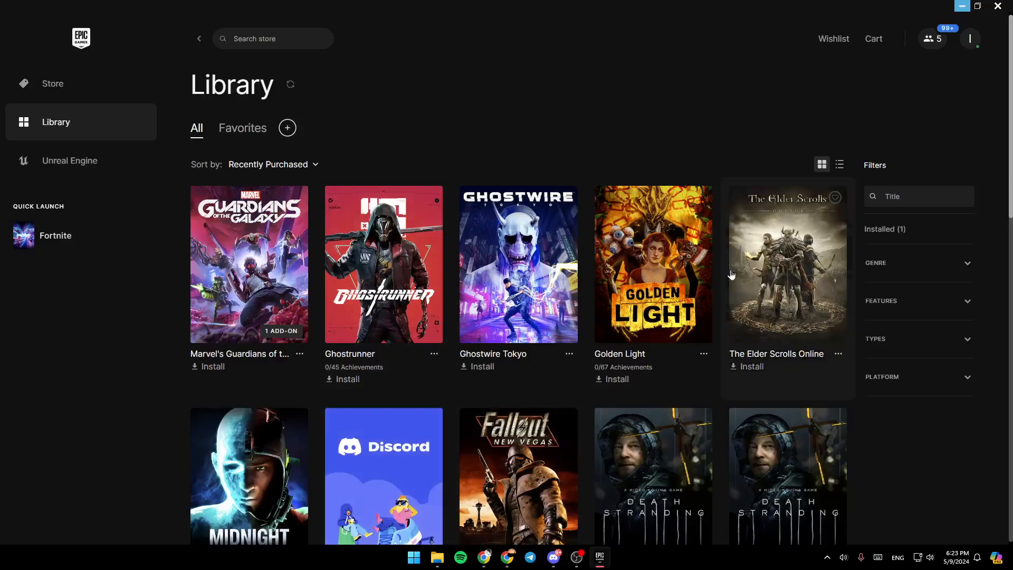
pyautogui.moveTo(771, 330)
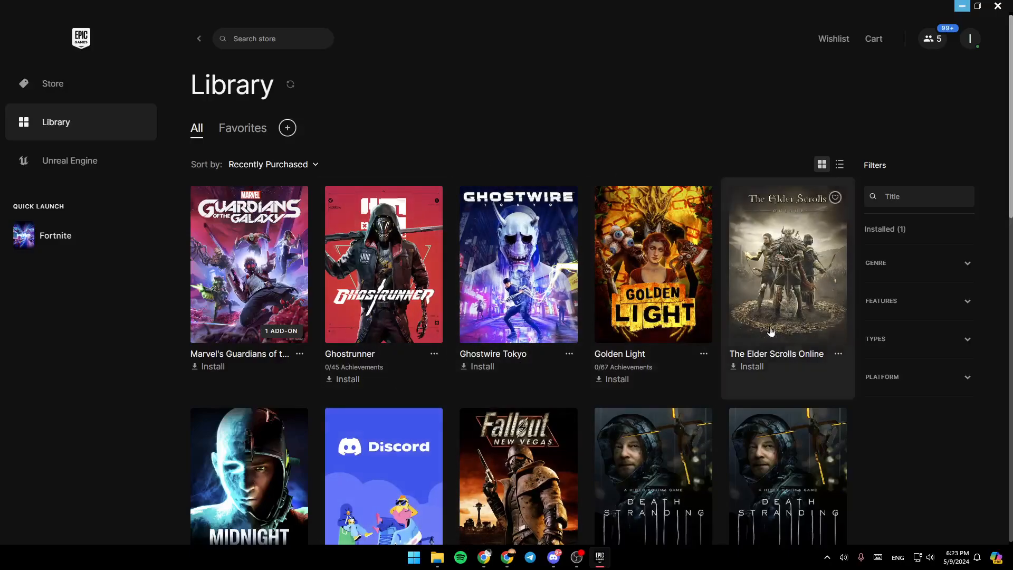
pyautogui.moveTo(870, 274)
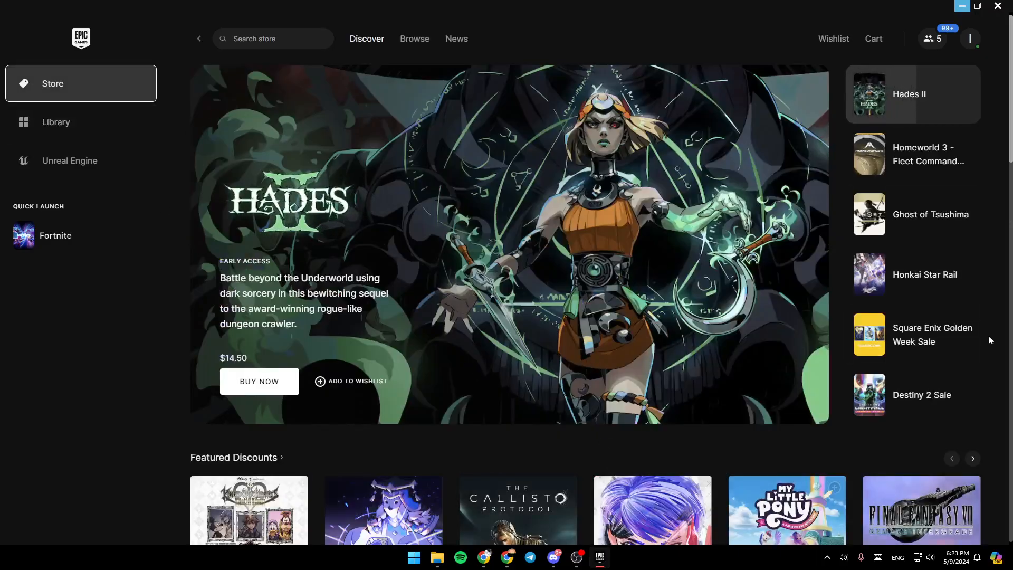
pyautogui.moveTo(578, 380)
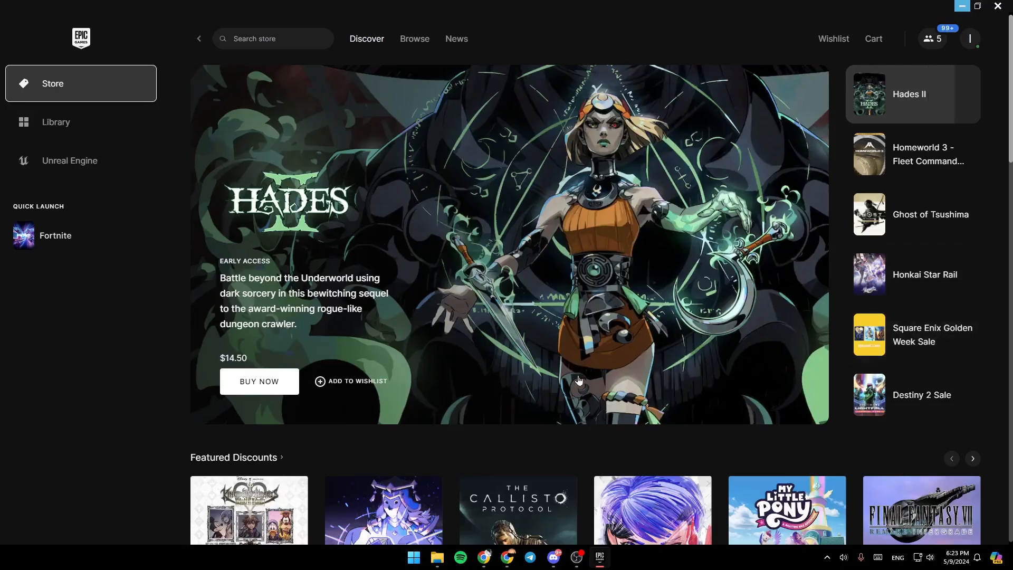
pyautogui.click(927, 154)
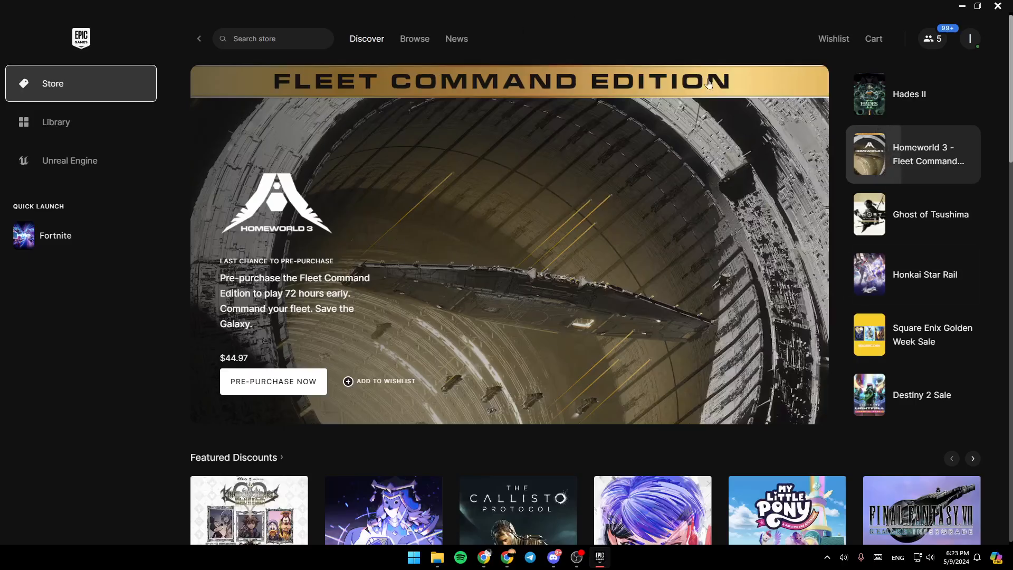
pyautogui.moveTo(521, 274)
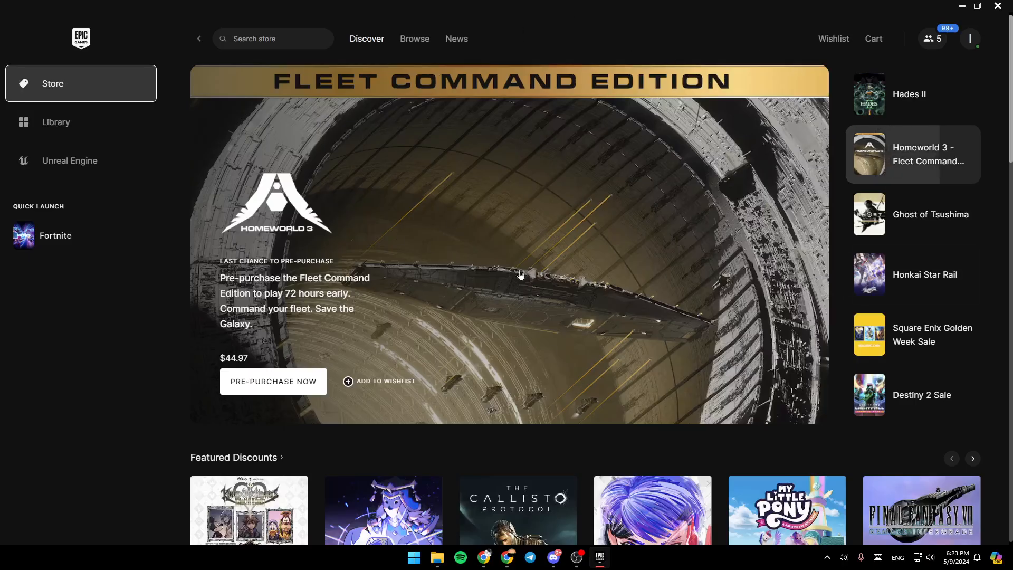
pyautogui.scroll(-3)
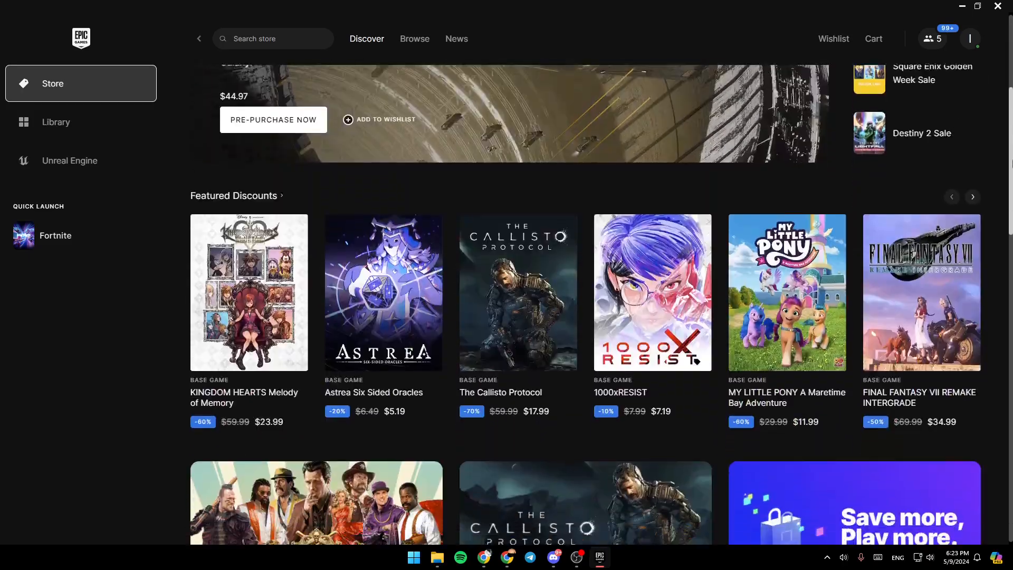
pyautogui.scroll(-3)
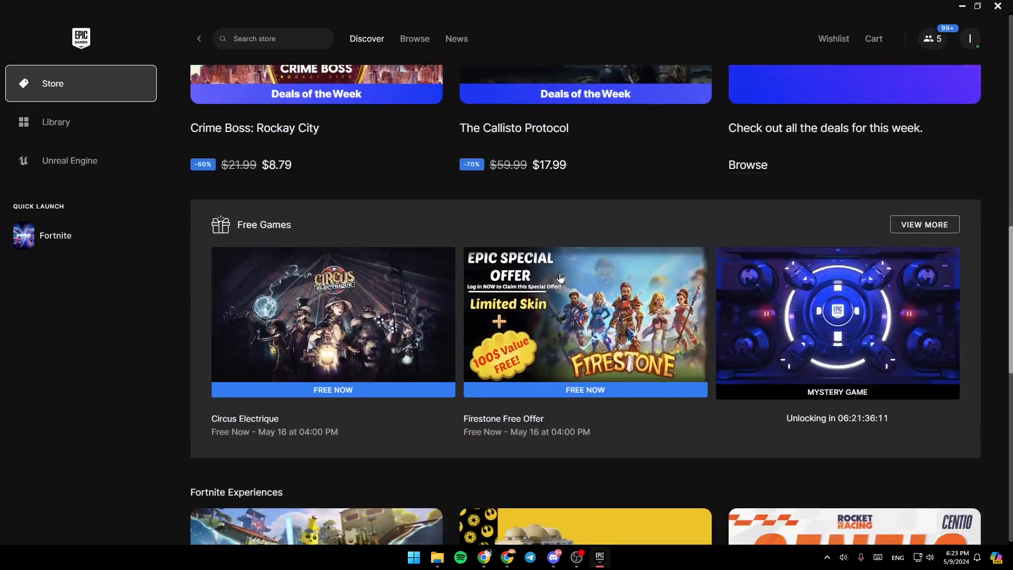
pyautogui.scroll(-3)
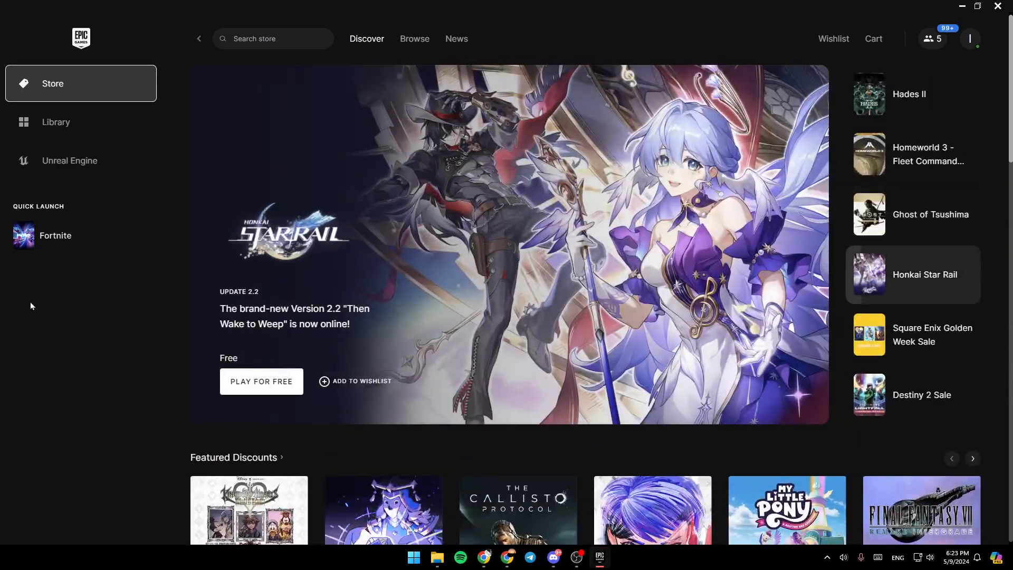
pyautogui.moveTo(80, 55)
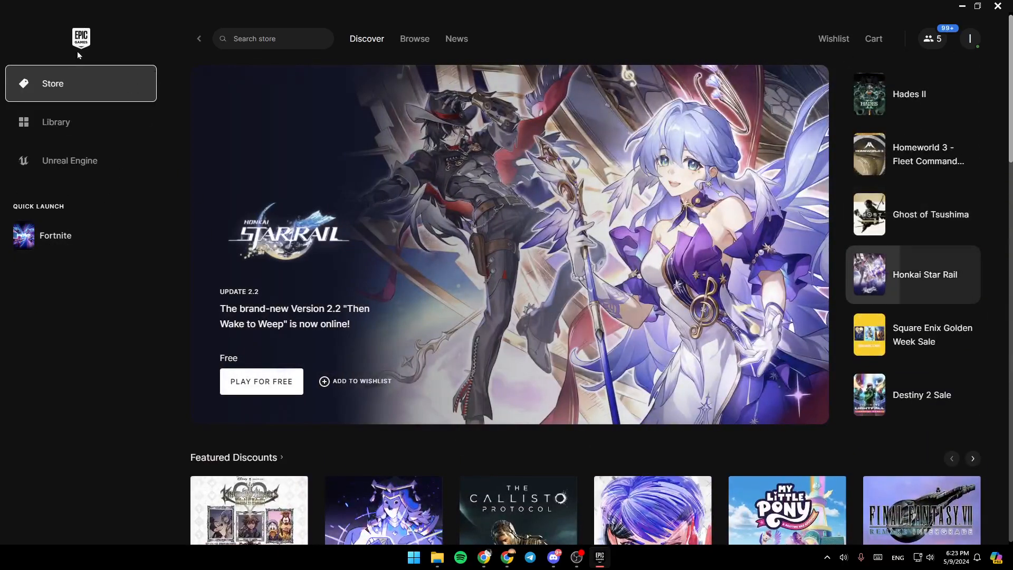
pyautogui.moveTo(78, 90)
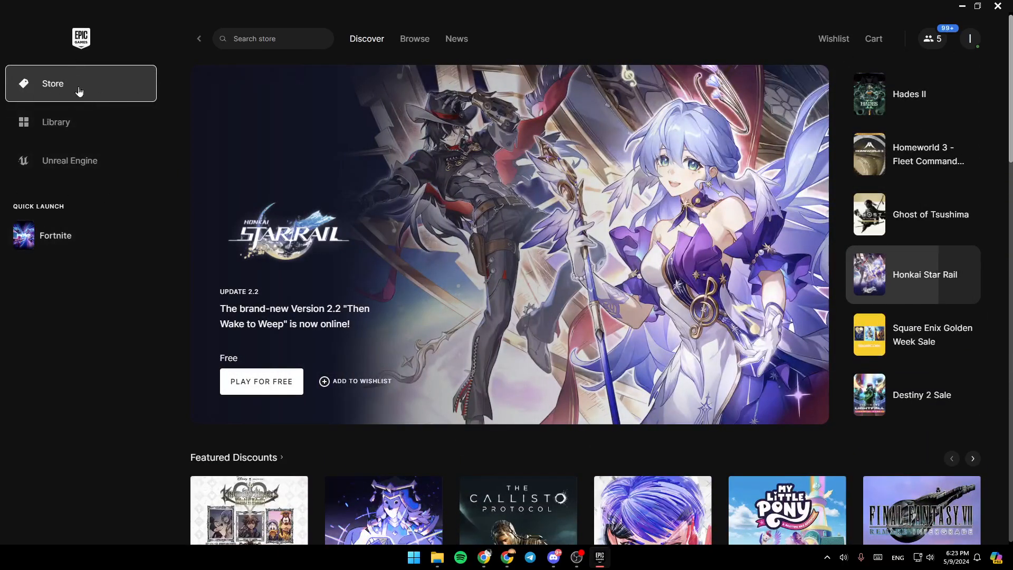
# - Return to the Library in the sidebar and scroll through the owned-games grid
pyautogui.click(54, 122)
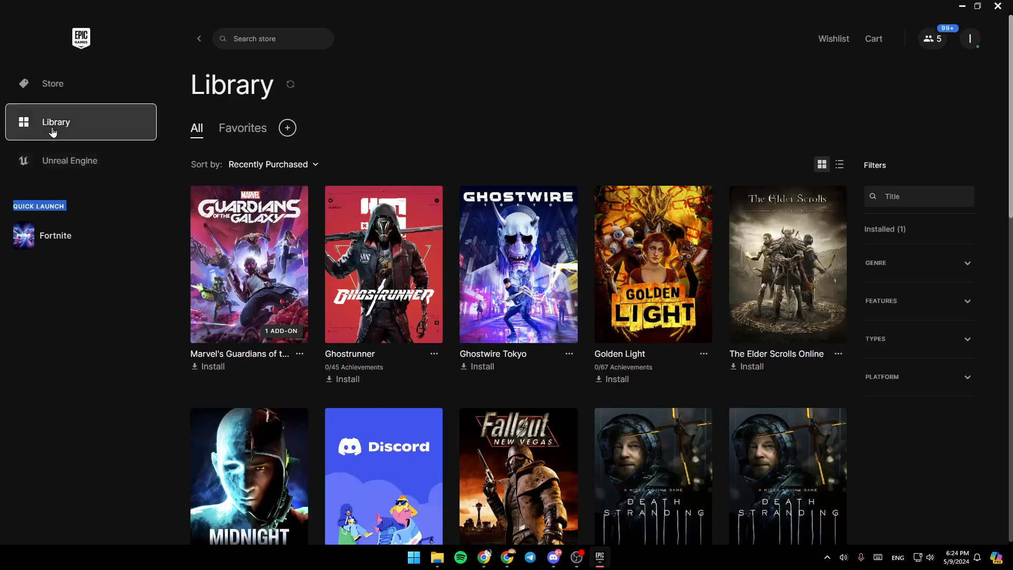
pyautogui.moveTo(496, 287)
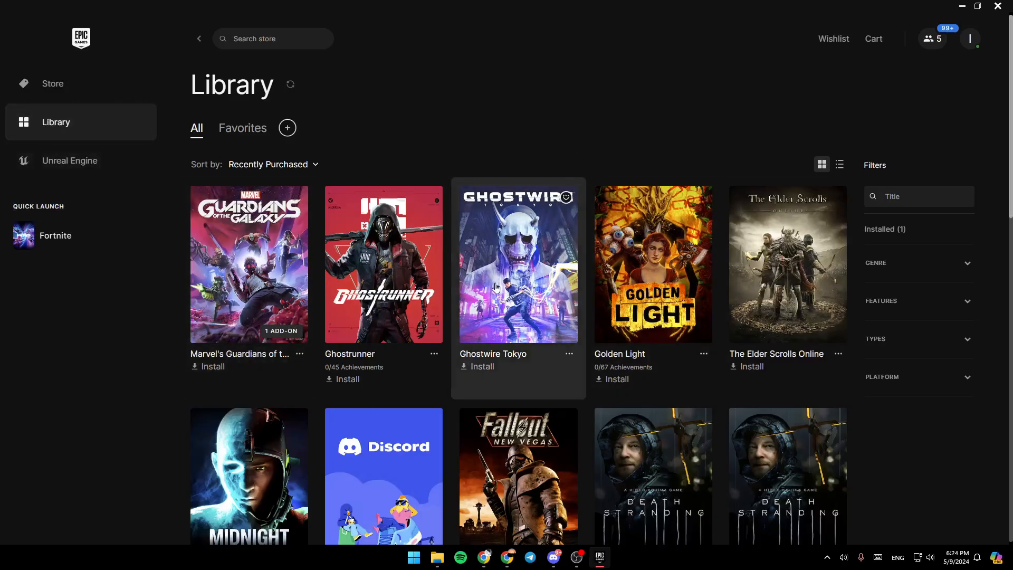
pyautogui.scroll(-3)
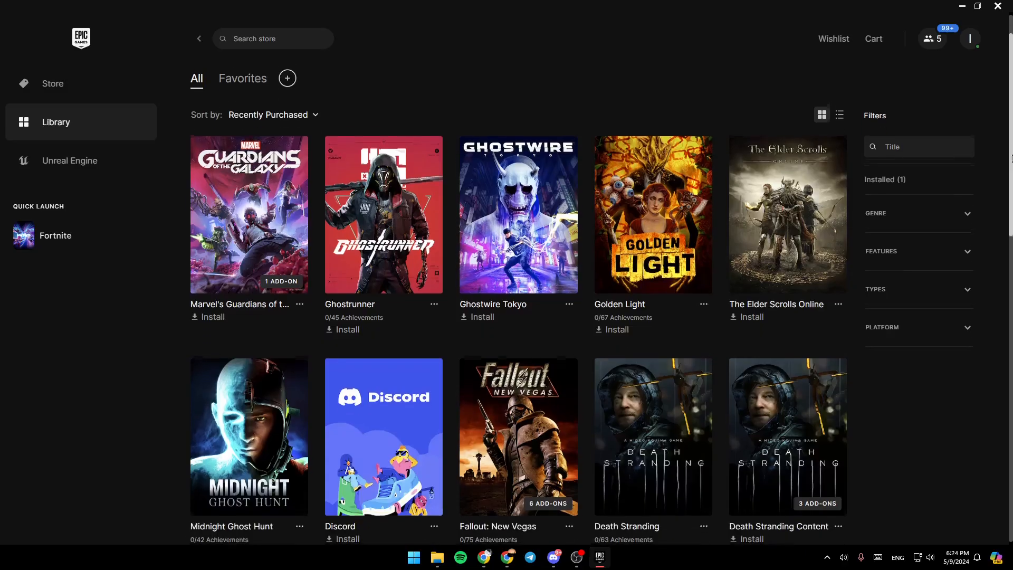
pyautogui.scroll(-3)
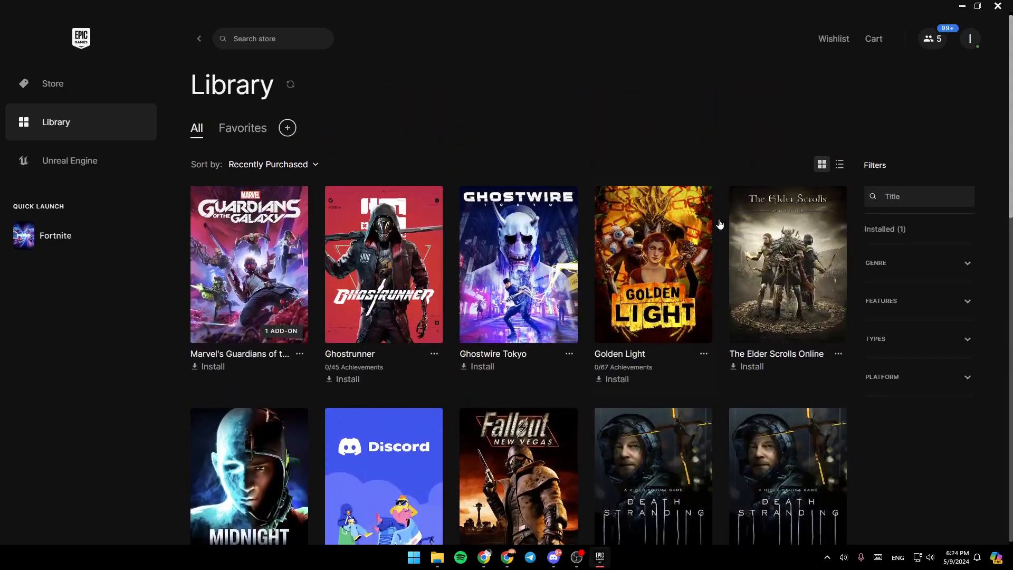
pyautogui.moveTo(921, 247)
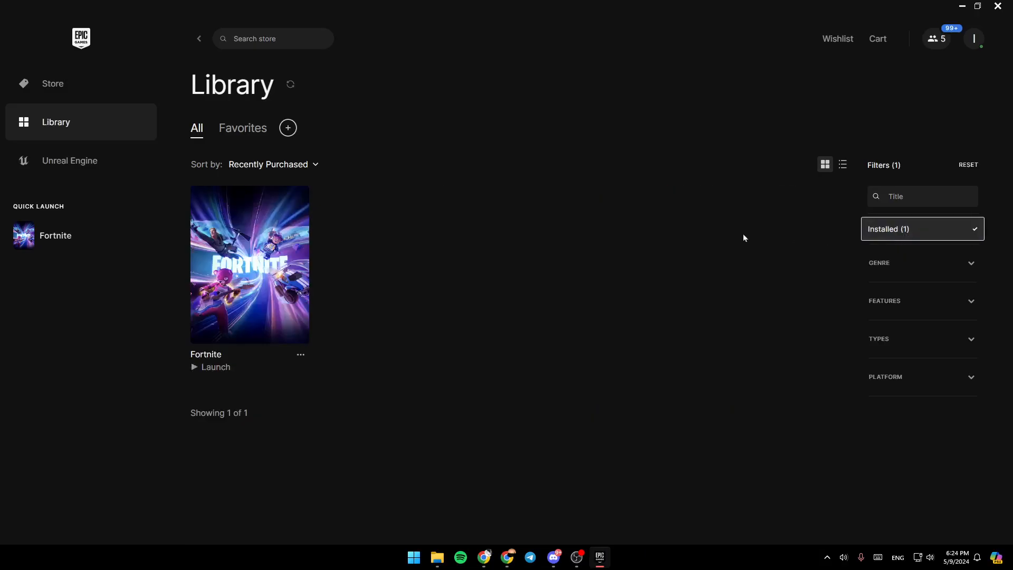
pyautogui.moveTo(388, 403)
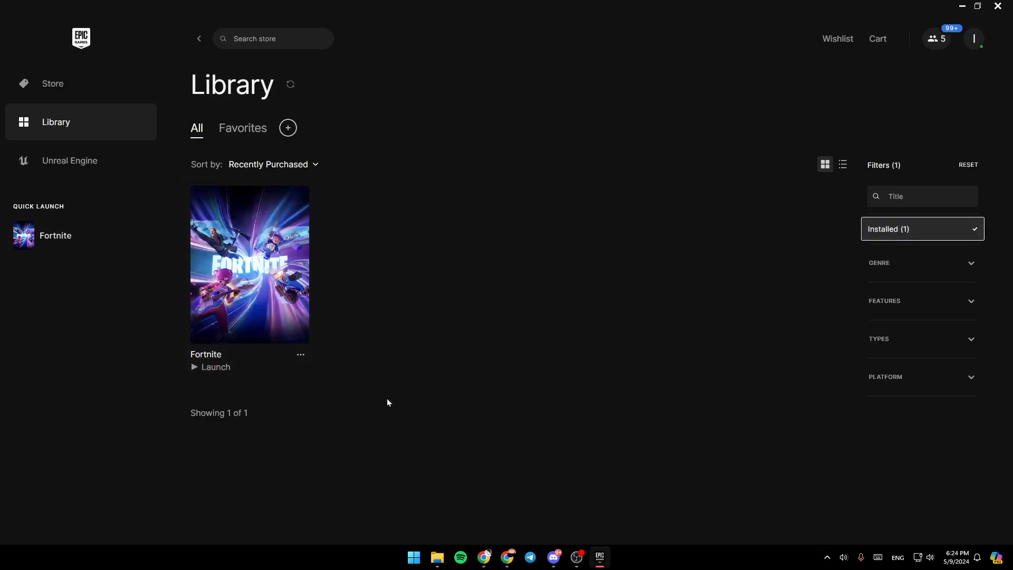
pyautogui.moveTo(415, 302)
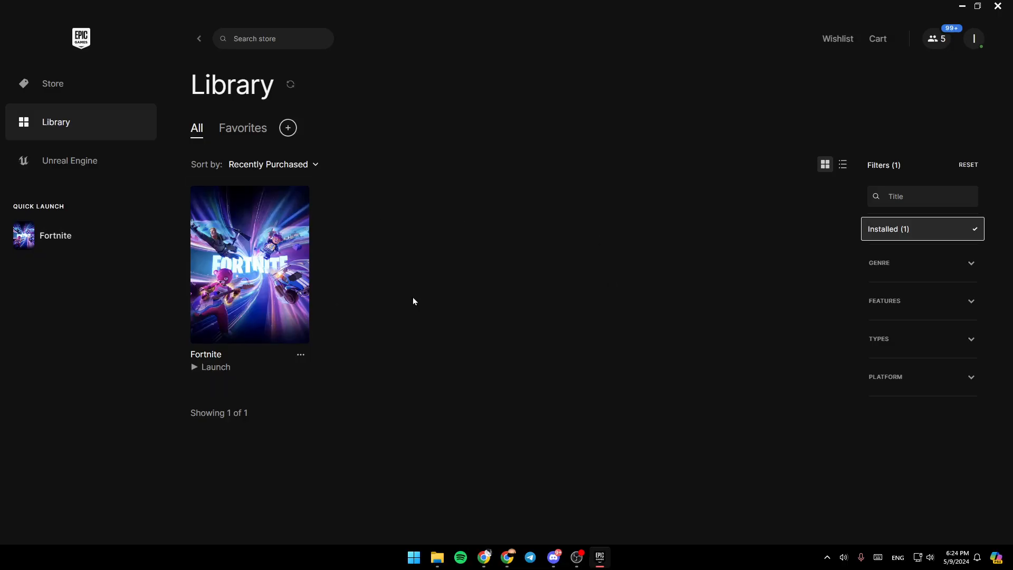
pyautogui.moveTo(292, 384)
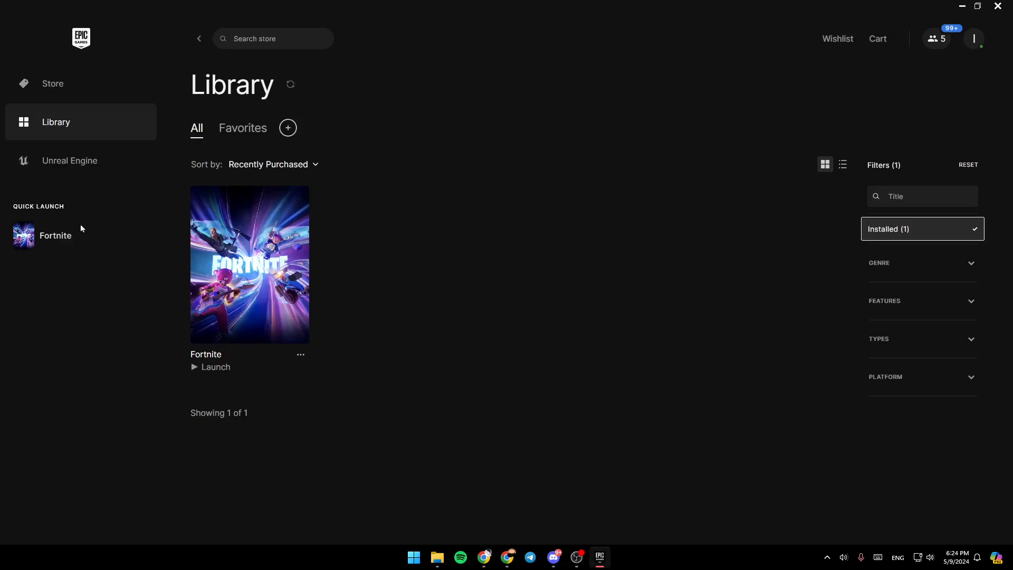
pyautogui.moveTo(244, 385)
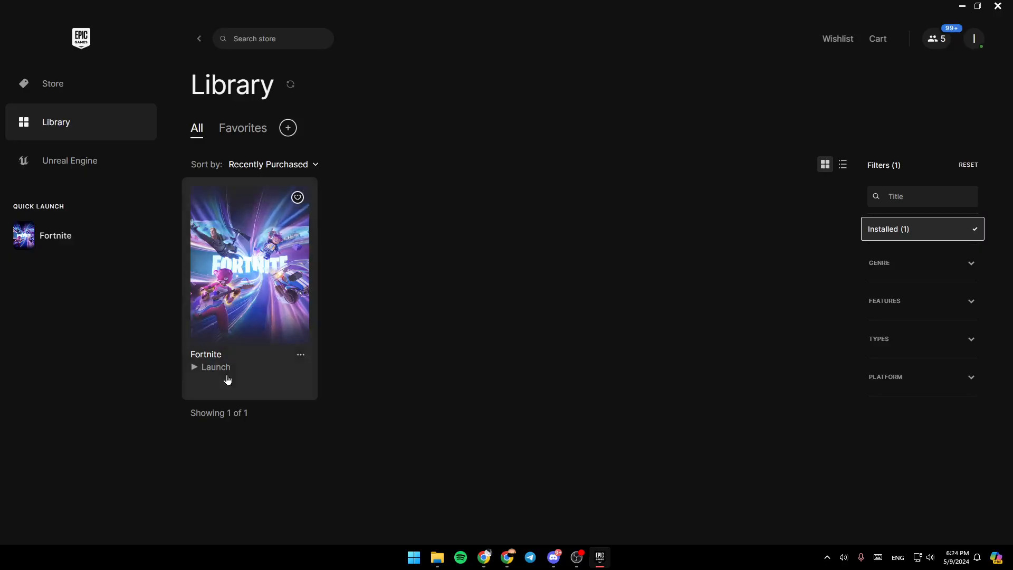
pyautogui.moveTo(382, 382)
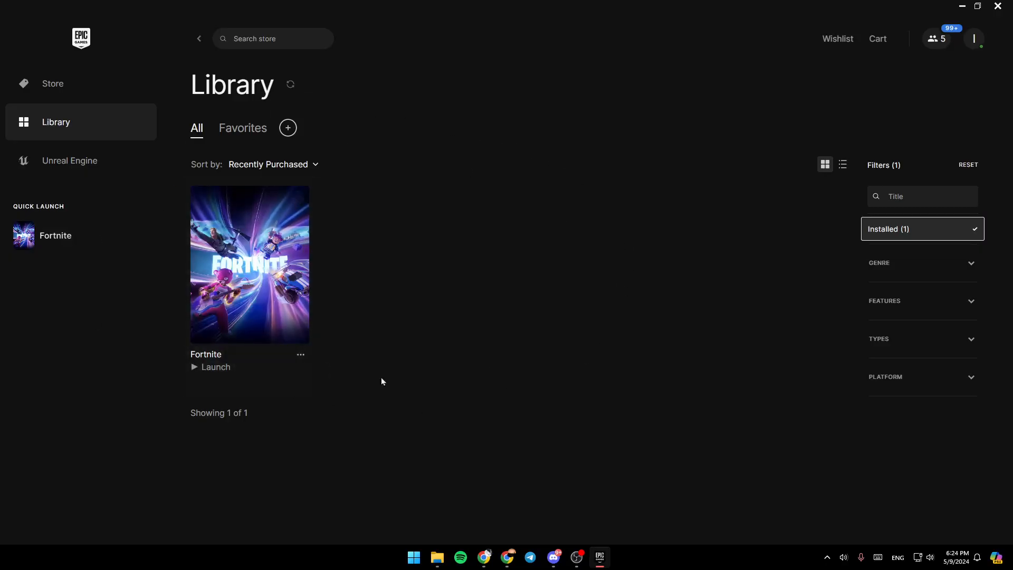
pyautogui.moveTo(103, 241)
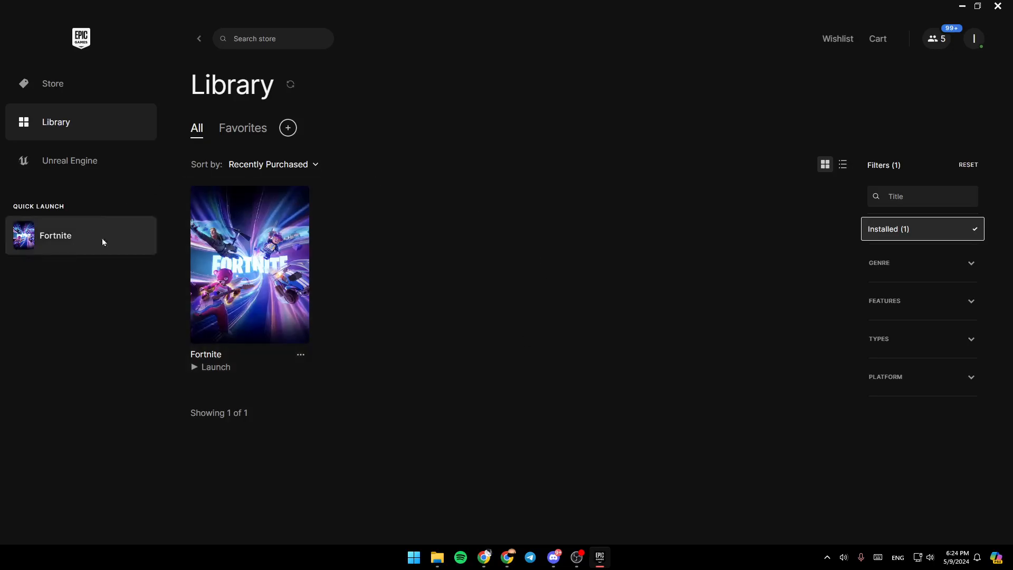
pyautogui.moveTo(629, 417)
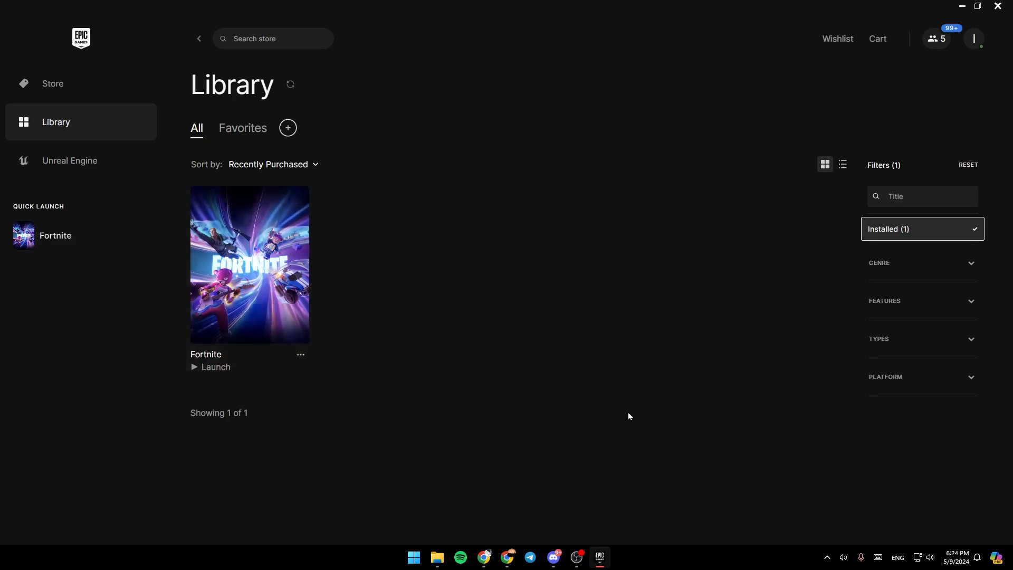
pyautogui.moveTo(689, 231)
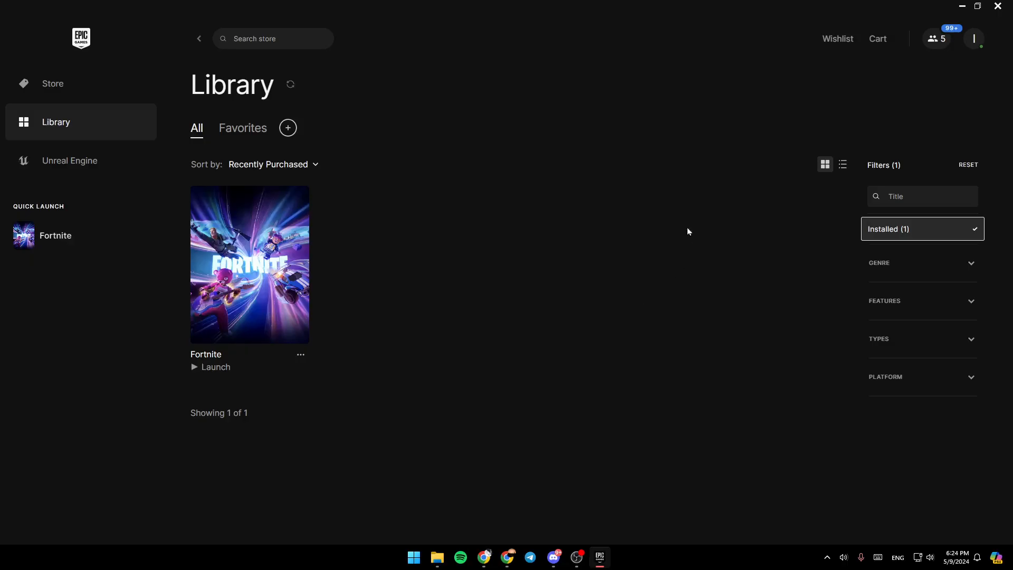
pyautogui.moveTo(313, 363)
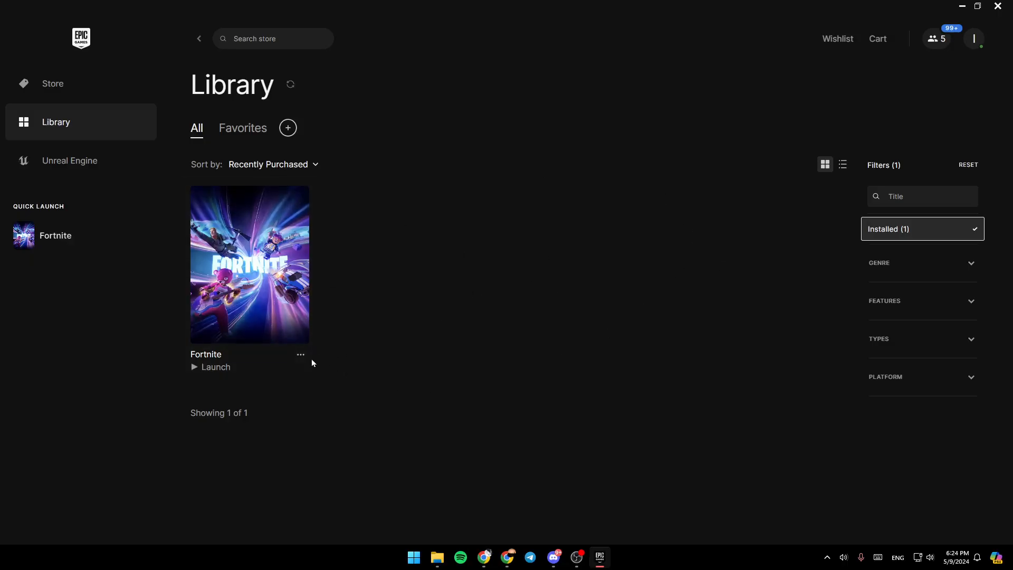
# - Show the three-dot options menu for the Fortnite library entry
pyautogui.click(300, 354)
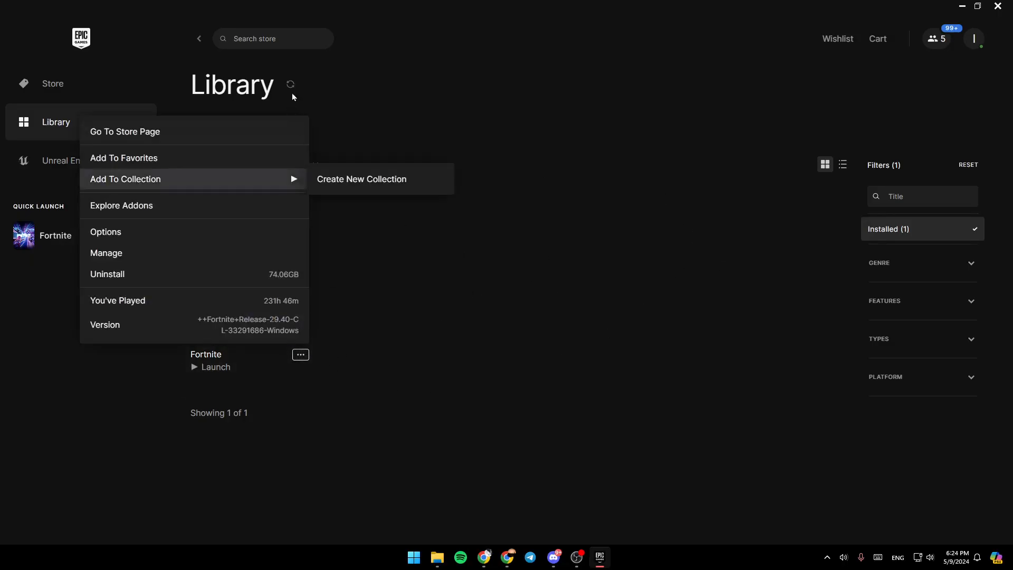
pyautogui.moveTo(196, 227)
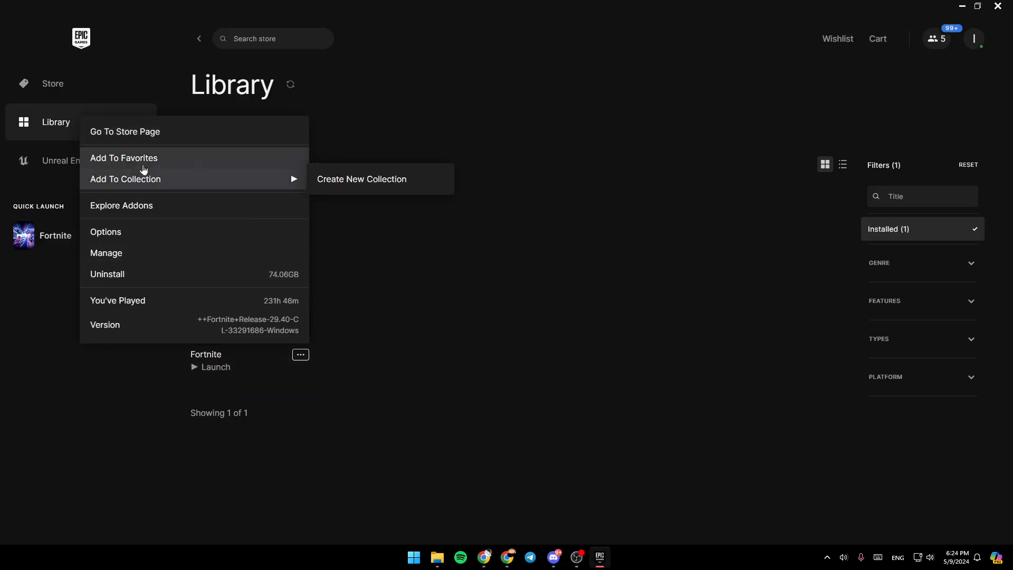
pyautogui.moveTo(380, 205)
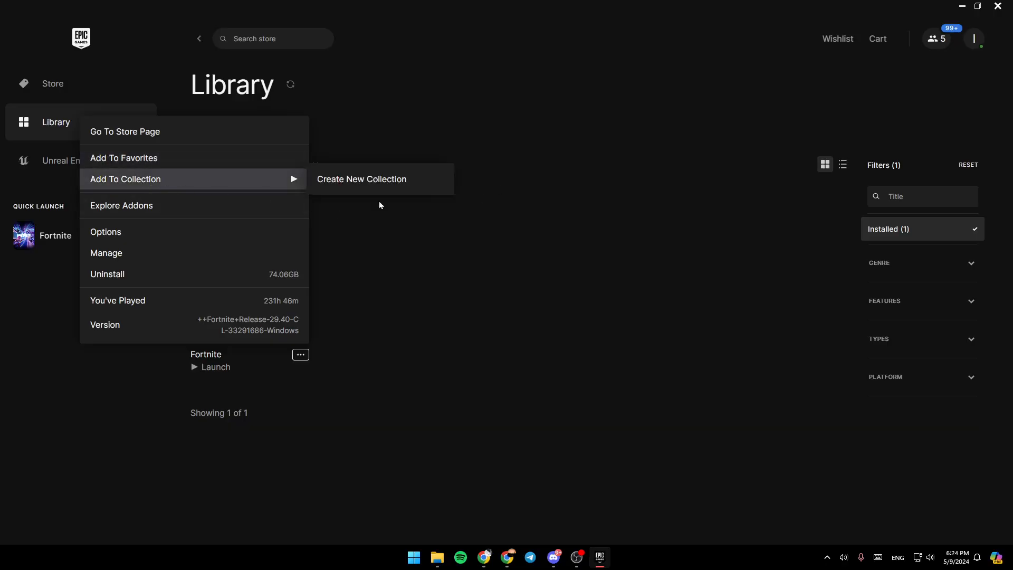
pyautogui.moveTo(110, 232)
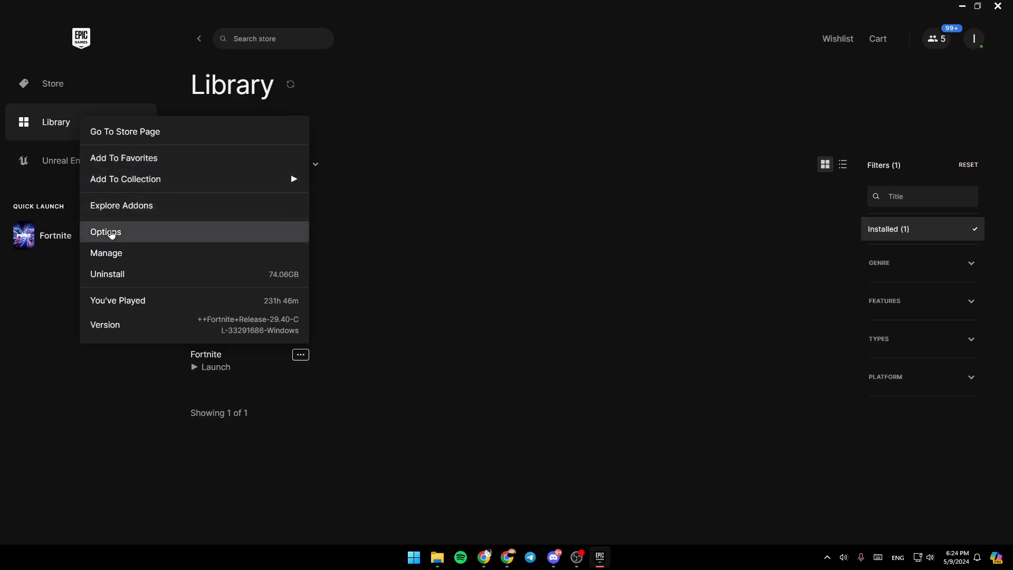
pyautogui.moveTo(209, 276)
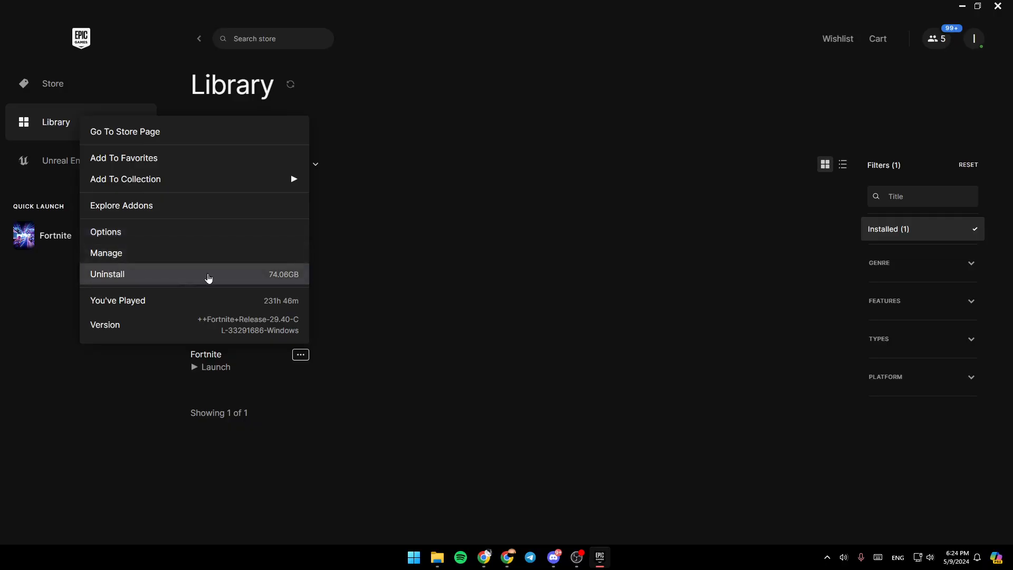
pyautogui.moveTo(171, 243)
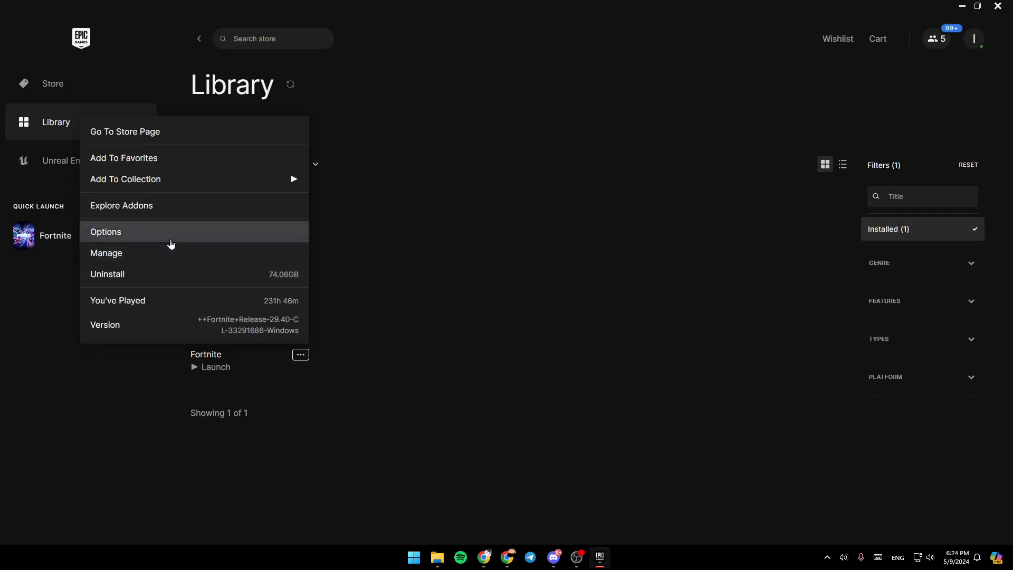
# - In Fortnite's Manage settings, create a desktop shortcut via the CREATE button
pyautogui.click(105, 231)
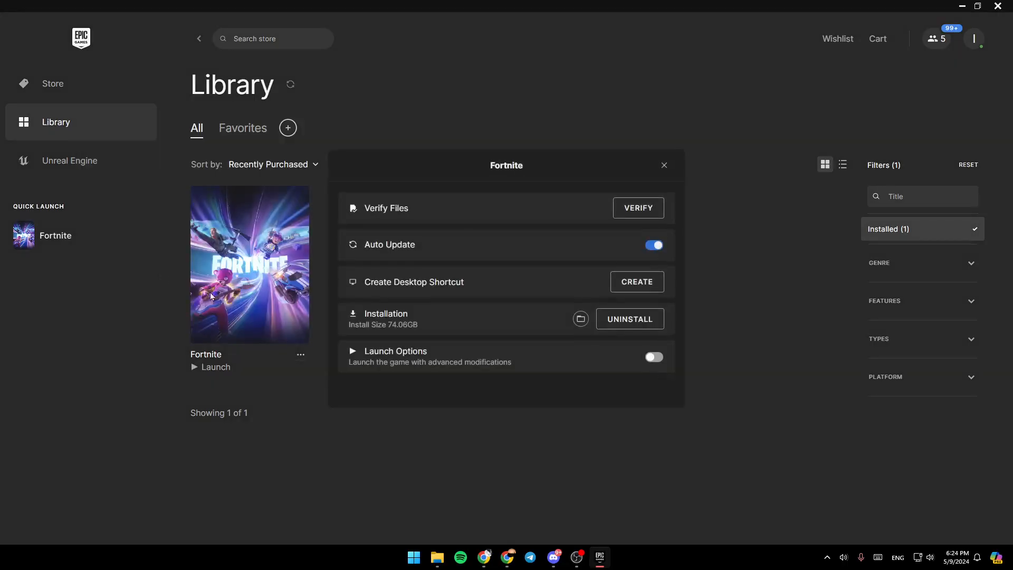
pyautogui.moveTo(414, 230)
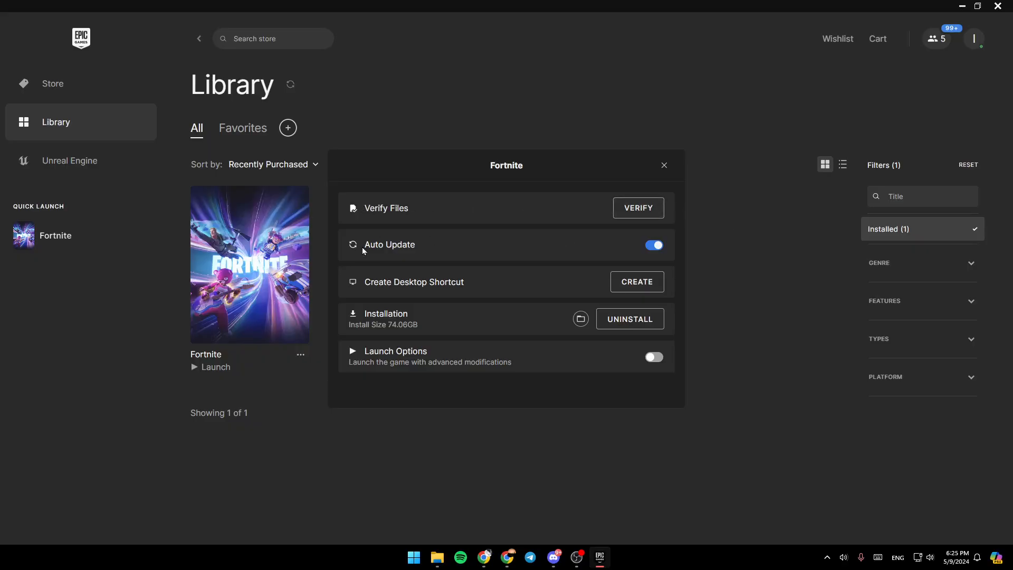
pyautogui.moveTo(443, 279)
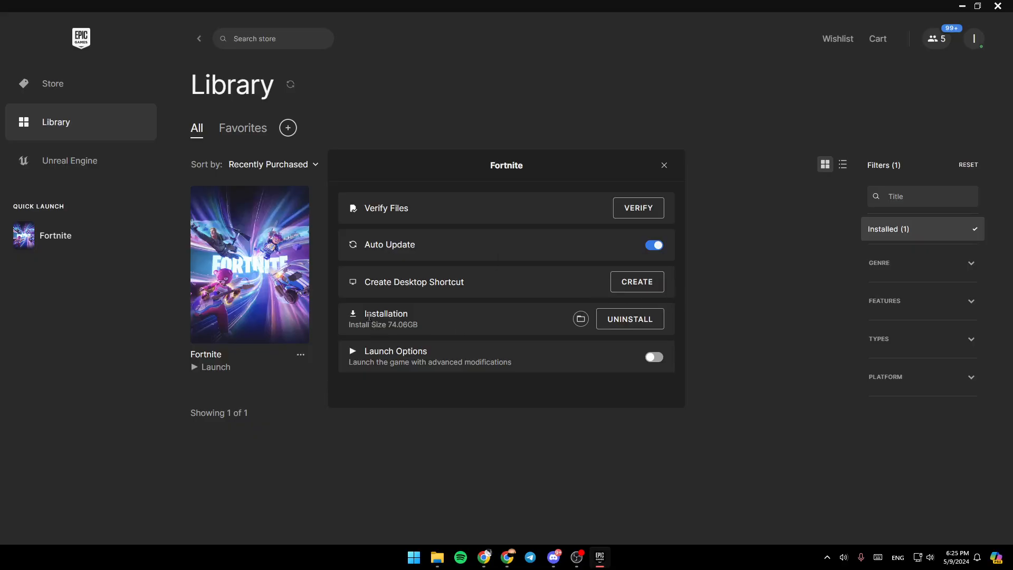
pyautogui.moveTo(581, 319)
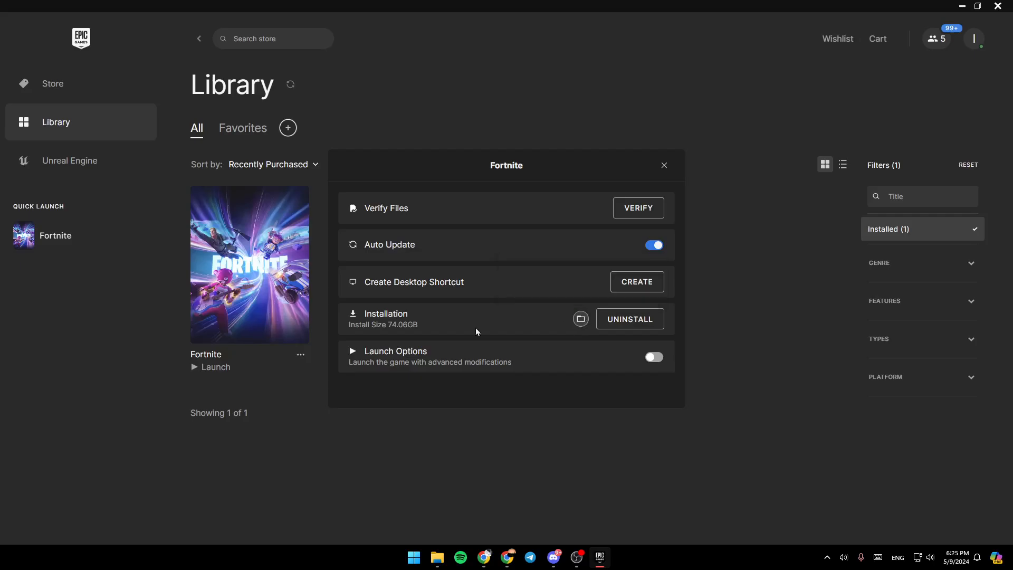
pyautogui.moveTo(366, 351); pyautogui.dragTo(460, 362)
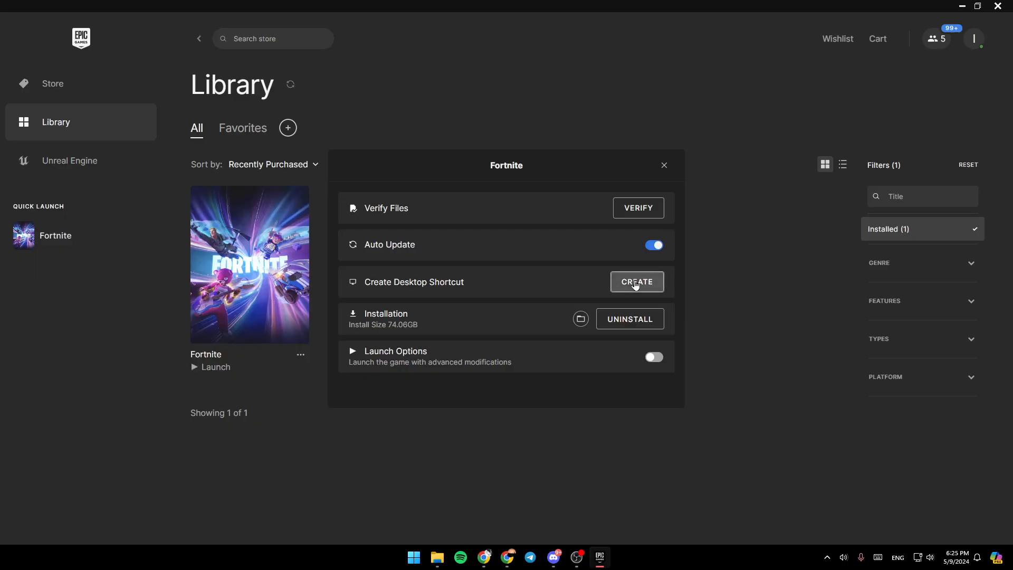
pyautogui.click(665, 165)
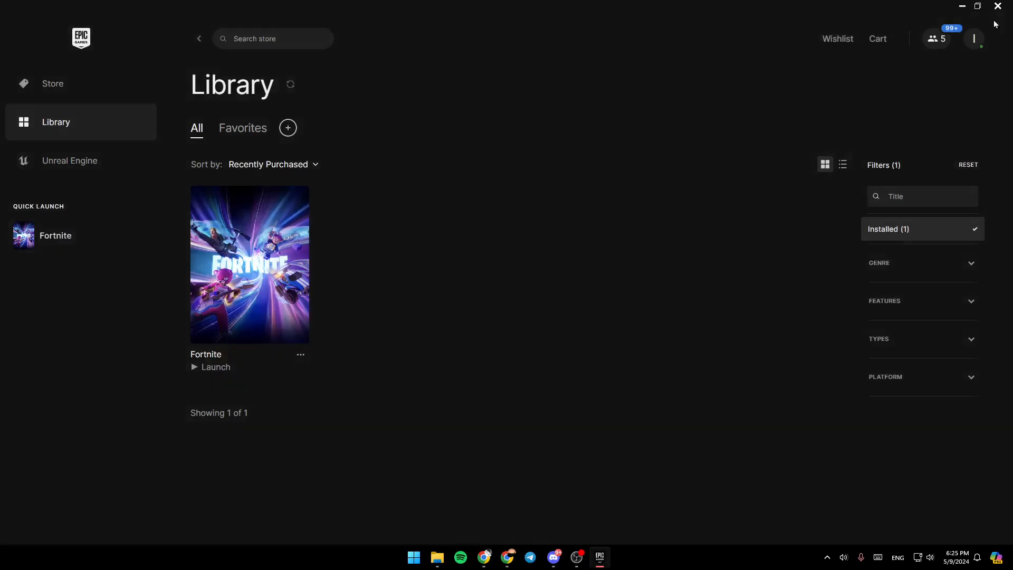
pyautogui.moveTo(802, 74)
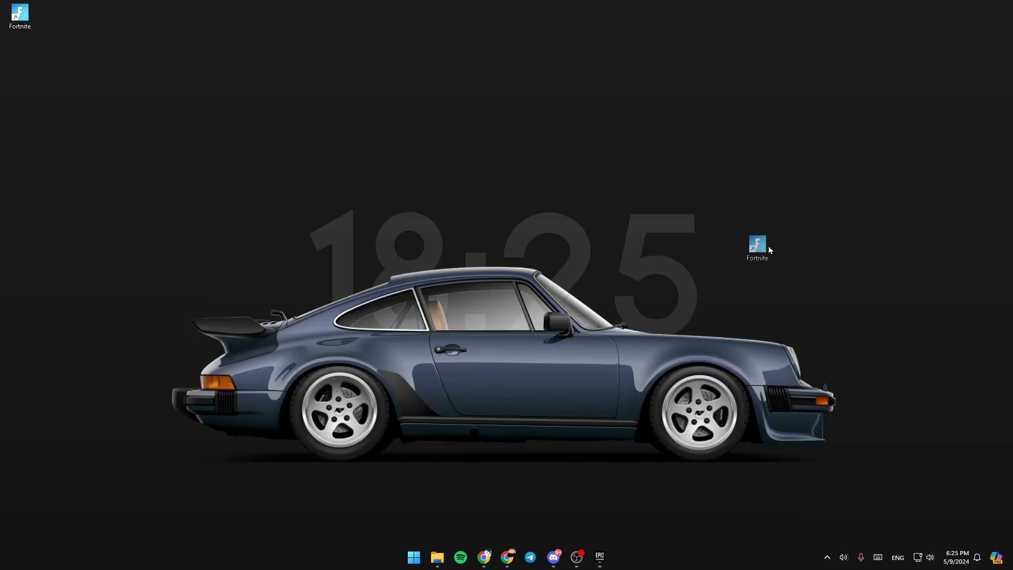
# - Move the new Fortnite shortcut to the desktop's top-left corner and exit the launcher
pyautogui.moveTo(757, 246); pyautogui.dragTo(260, 59)
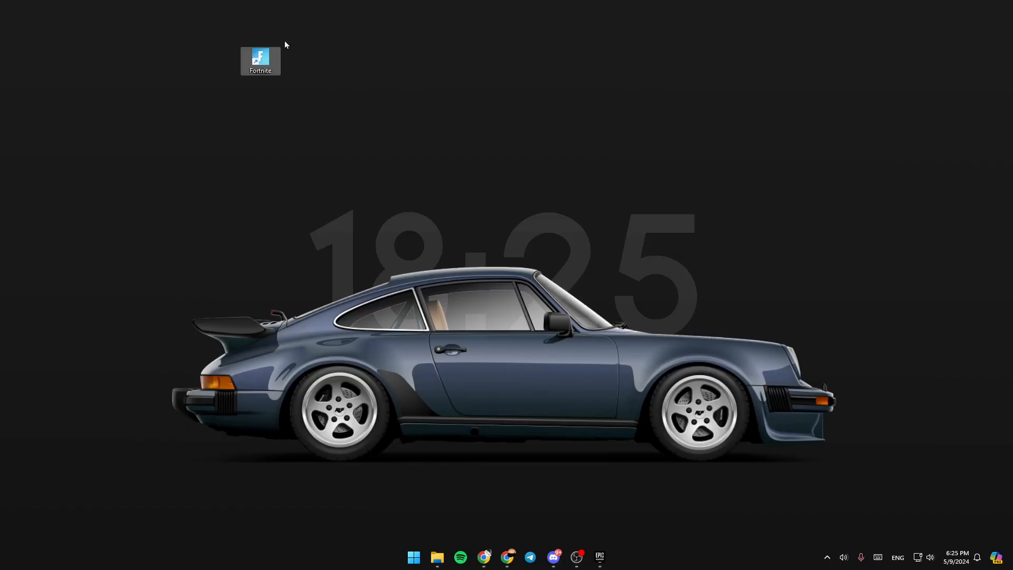
pyautogui.moveTo(261, 60); pyautogui.dragTo(21, 16)
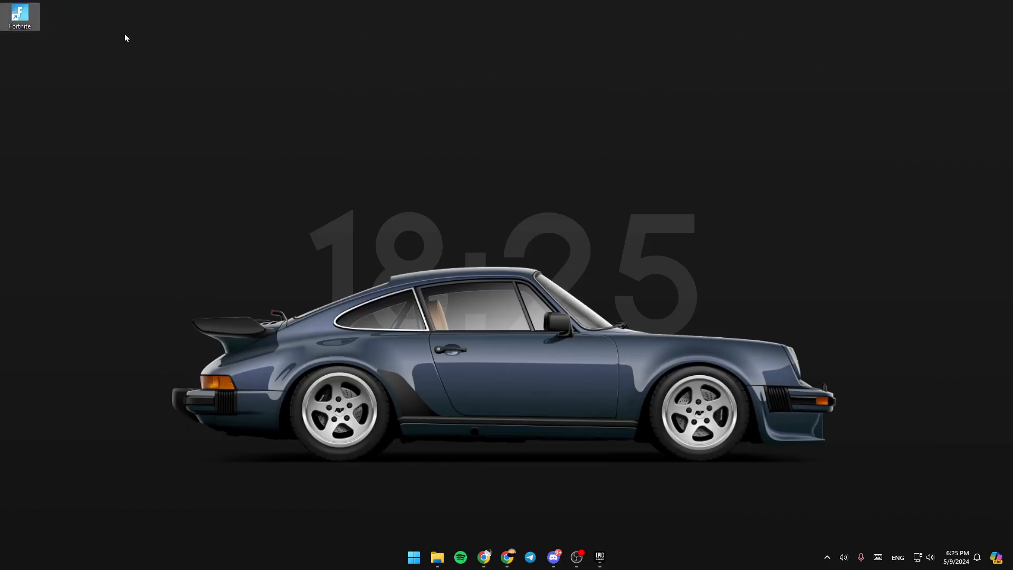
pyautogui.click(828, 557)
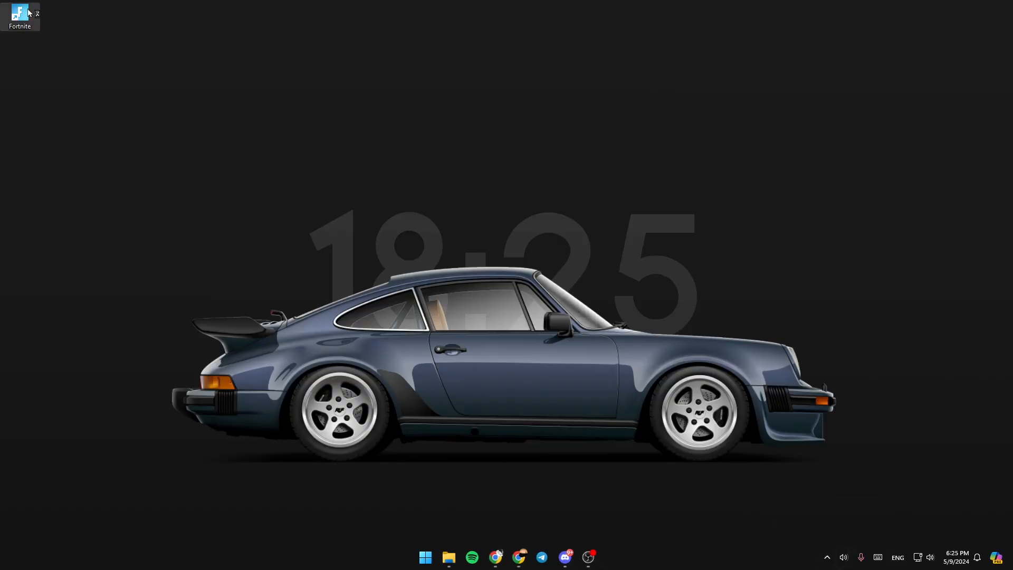
pyautogui.moveTo(575, 357)
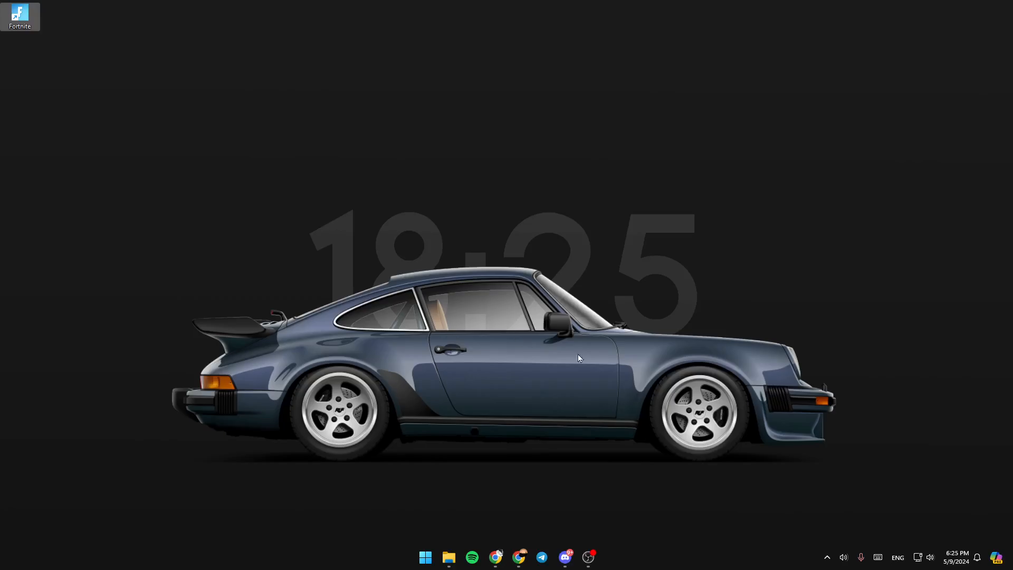
pyautogui.moveTo(349, 288)
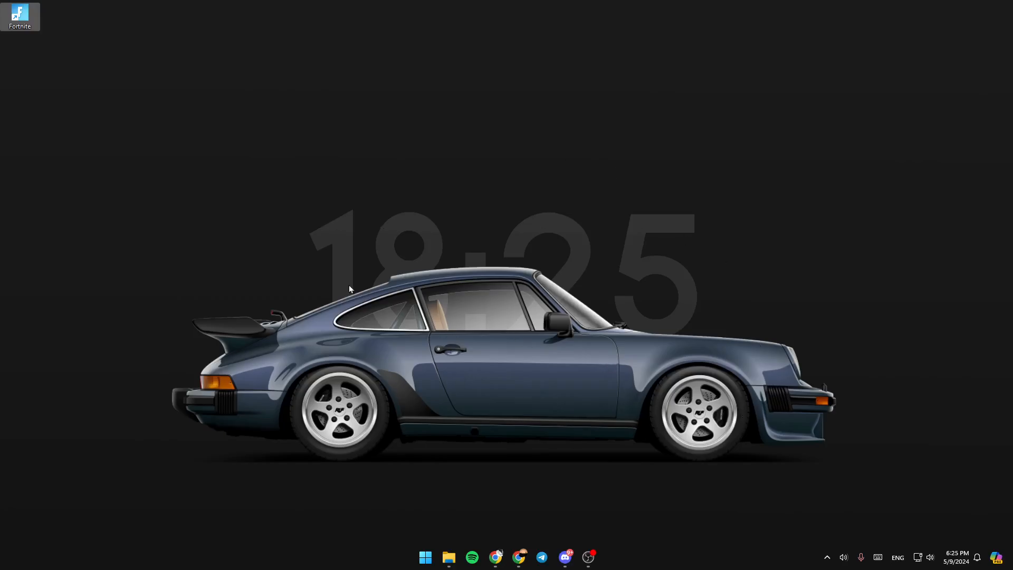